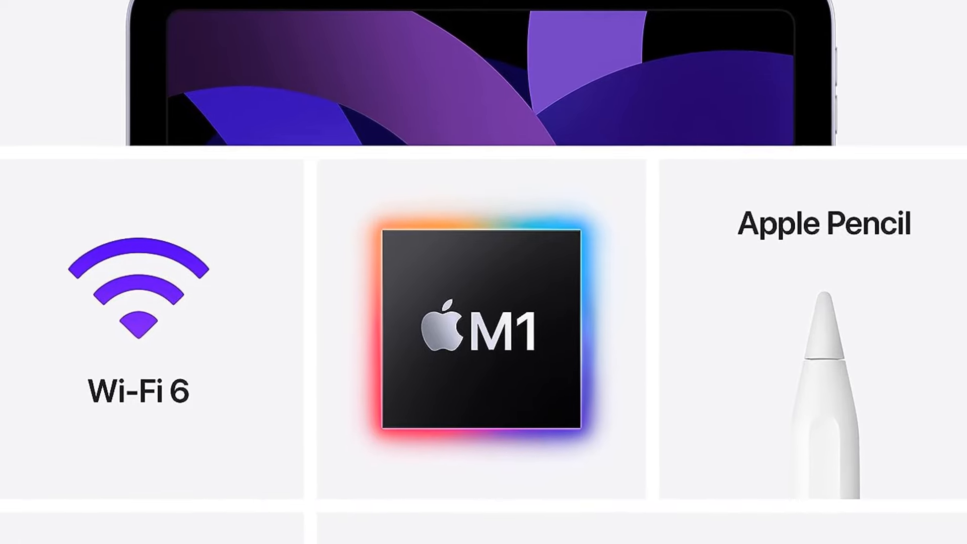
pyautogui.scroll(-3)
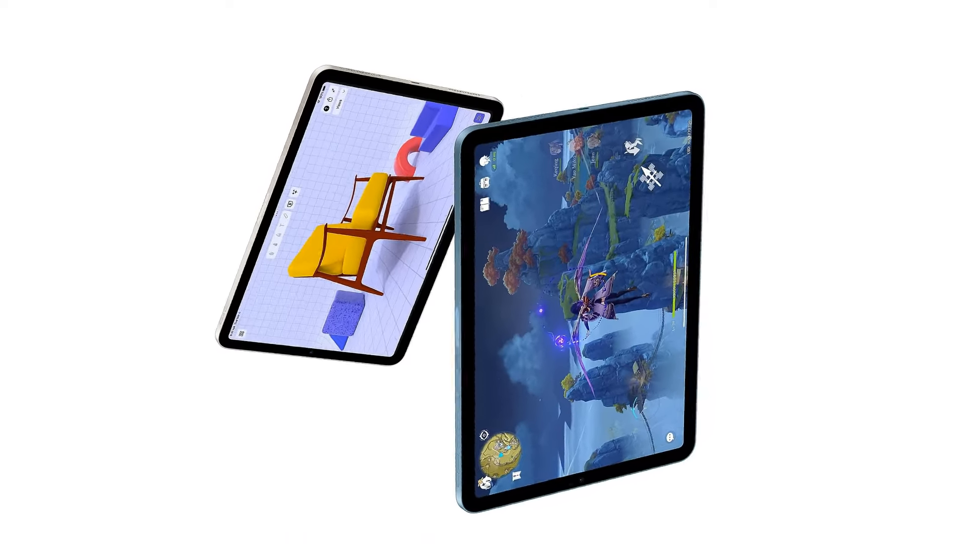
pyautogui.scroll(-3)
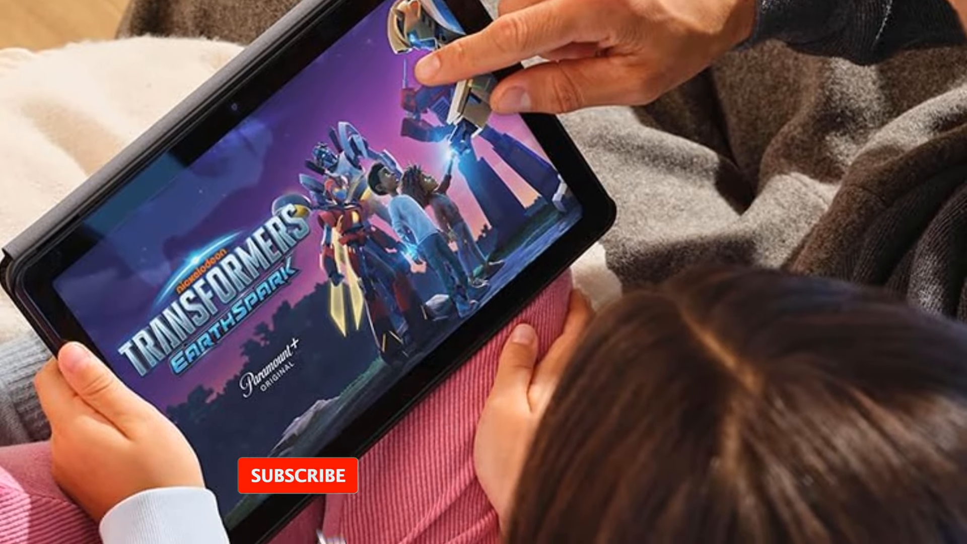
pyautogui.click(297, 475)
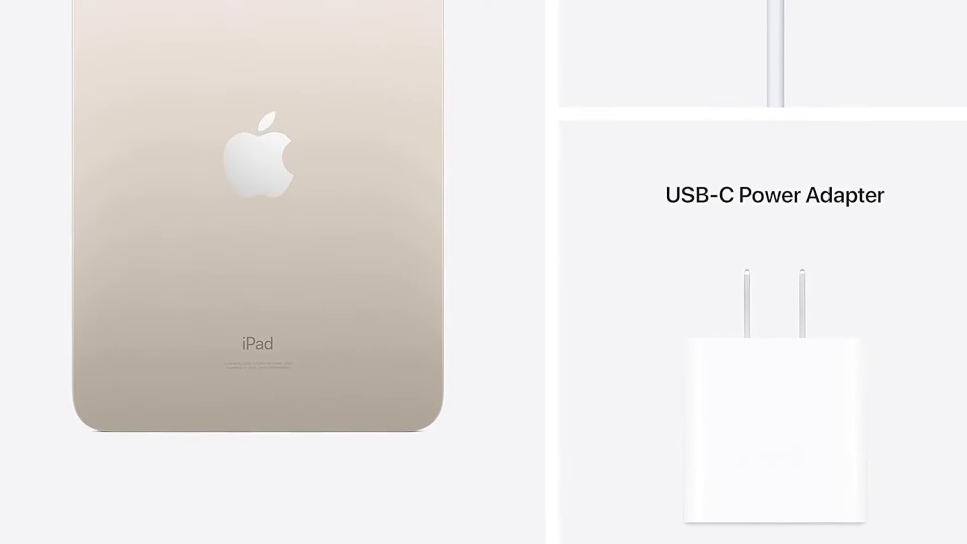
pyautogui.scroll(-3)
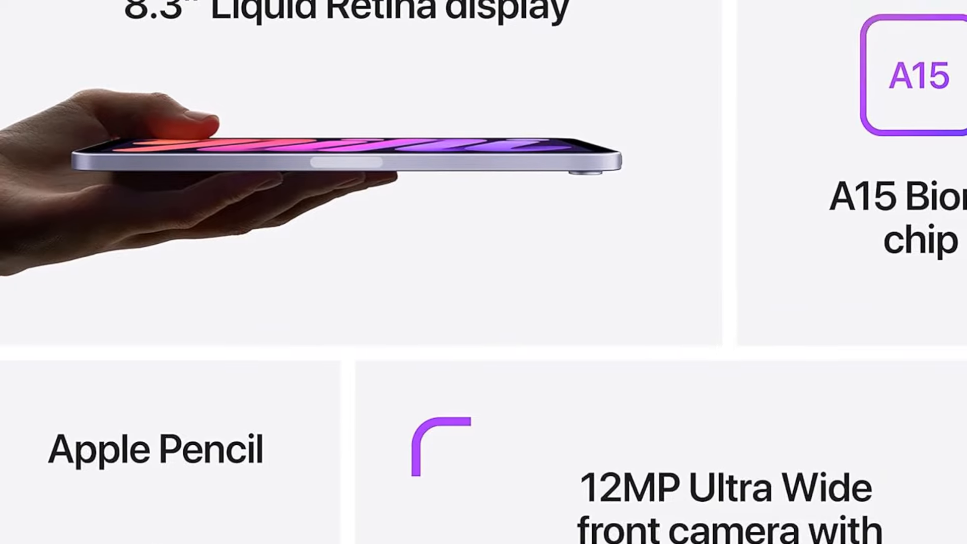
pyautogui.scroll(-3)
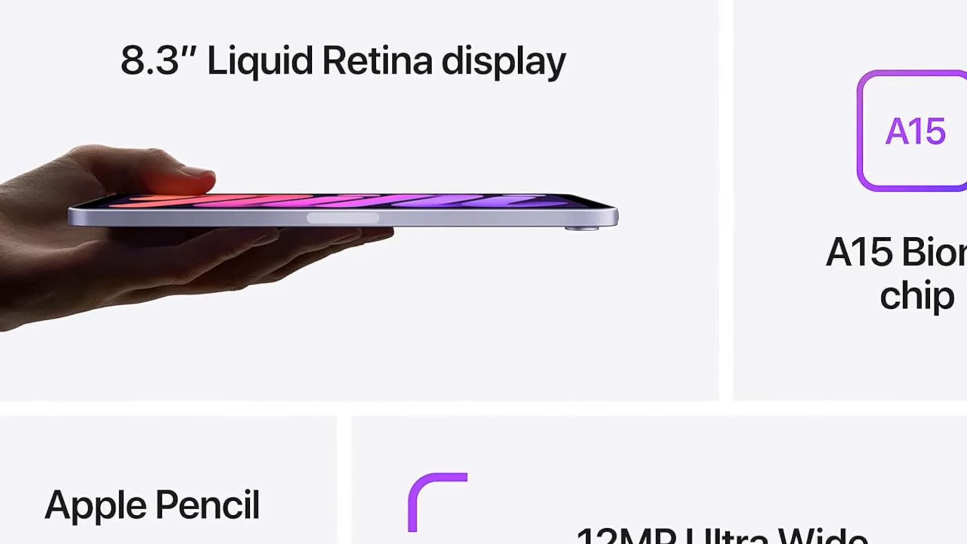